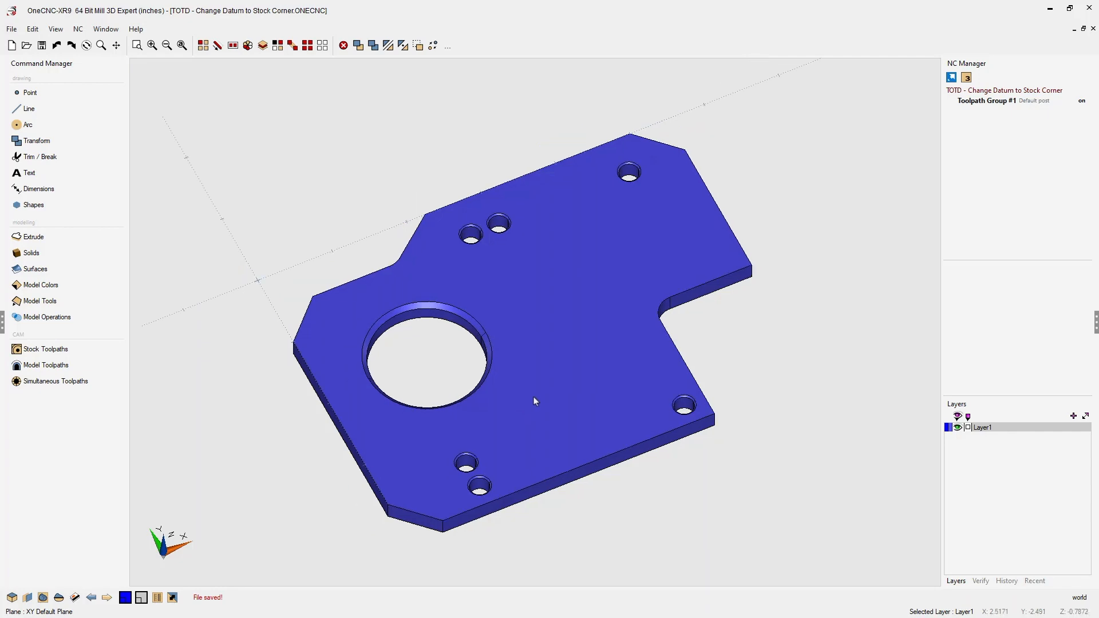
# Switch the blue plate from isometric to a top-down plan view.
pyautogui.moveTo(533, 399); pyautogui.dragTo(538, 378)
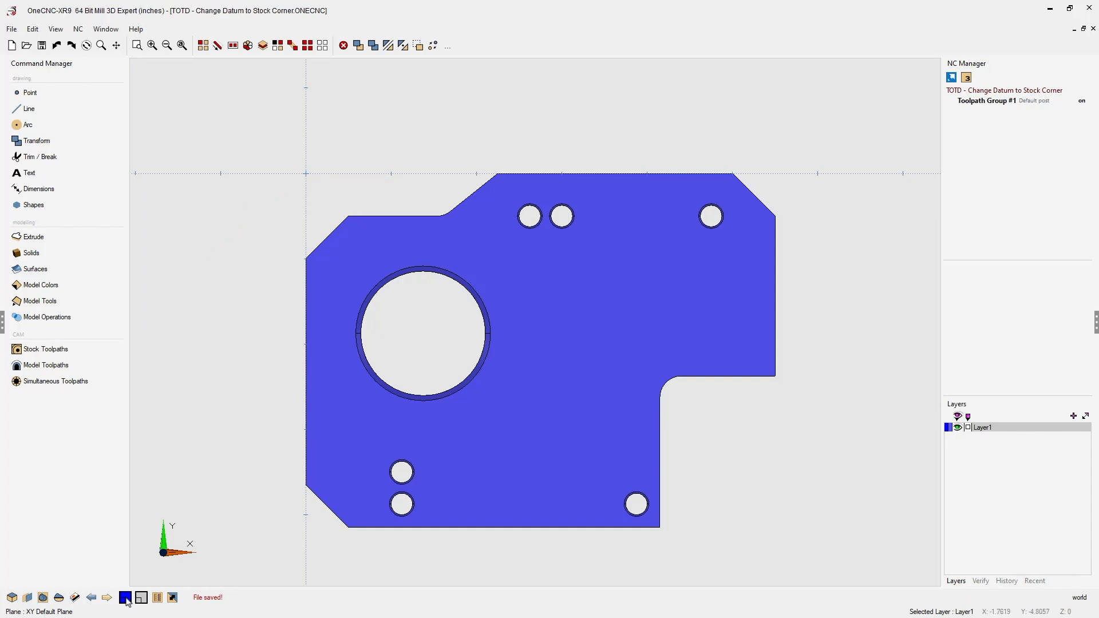
# Set the drawing colour to magenta and bring up the Line tools.
pyautogui.click(124, 597)
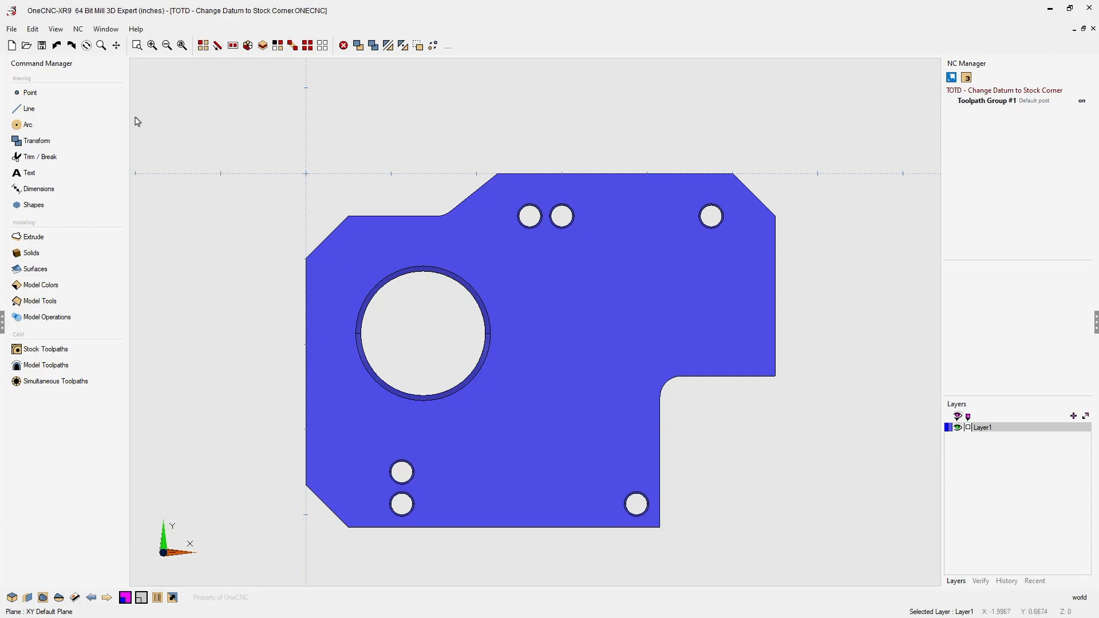
pyautogui.click(30, 109)
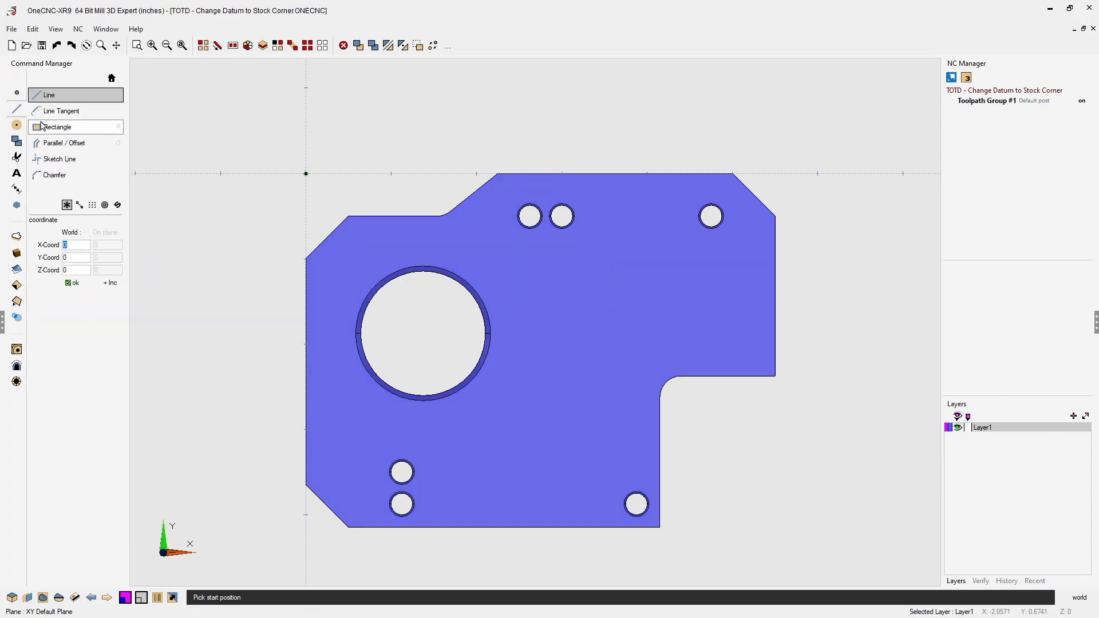
# Start the Rectangle command to draw the magenta stock outline around the plate.
pyautogui.click(56, 127)
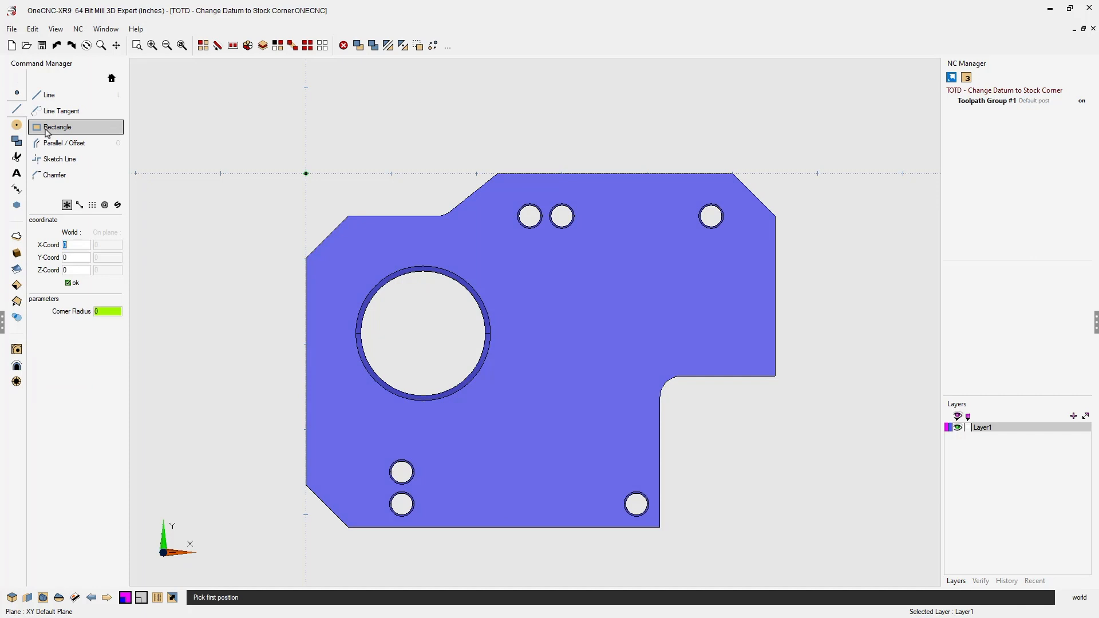
pyautogui.moveTo(85, 241)
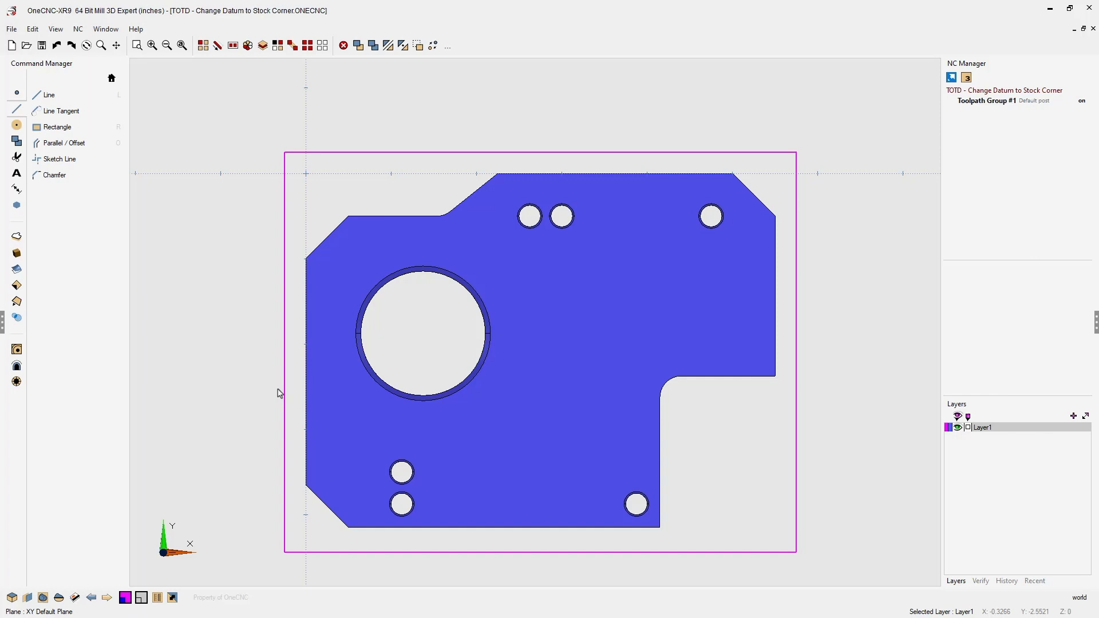
pyautogui.moveTo(629, 144)
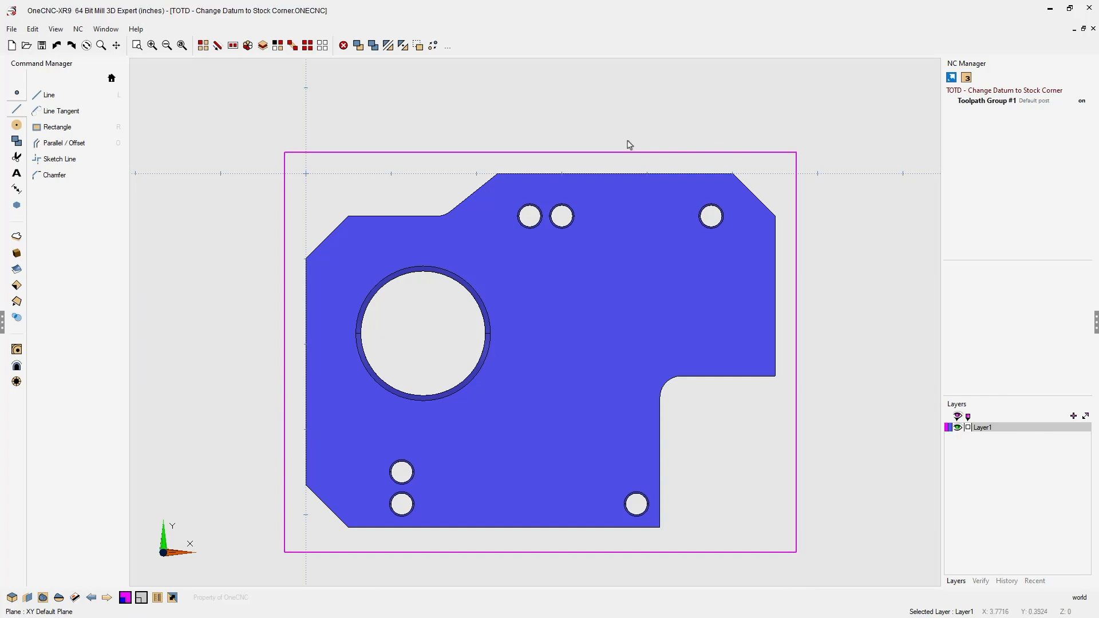
pyautogui.moveTo(622, 145)
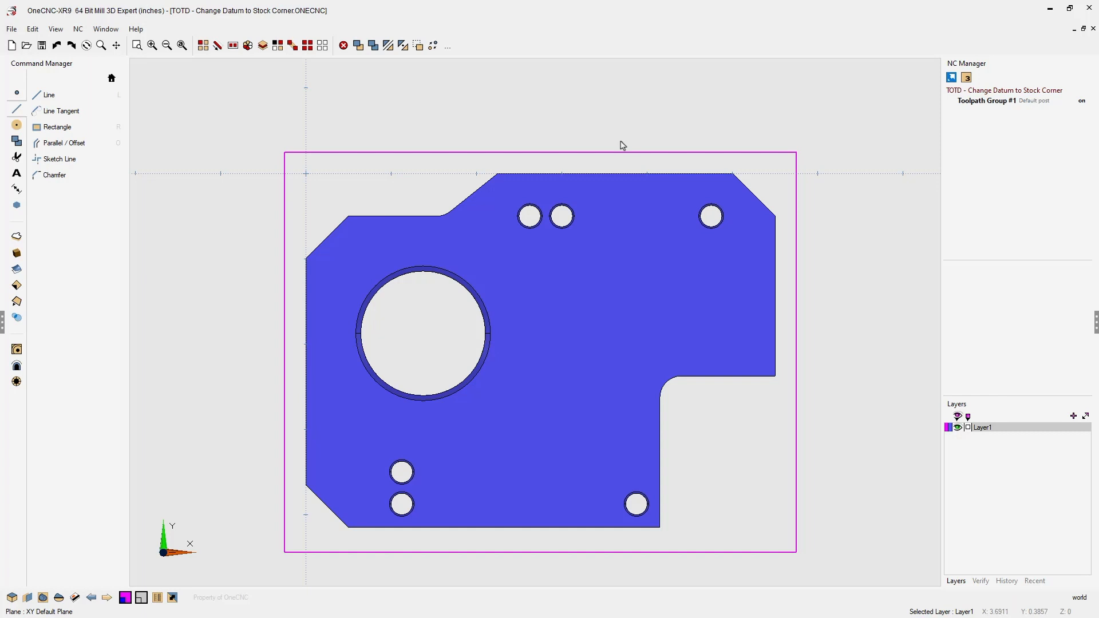
pyautogui.moveTo(300, 128)
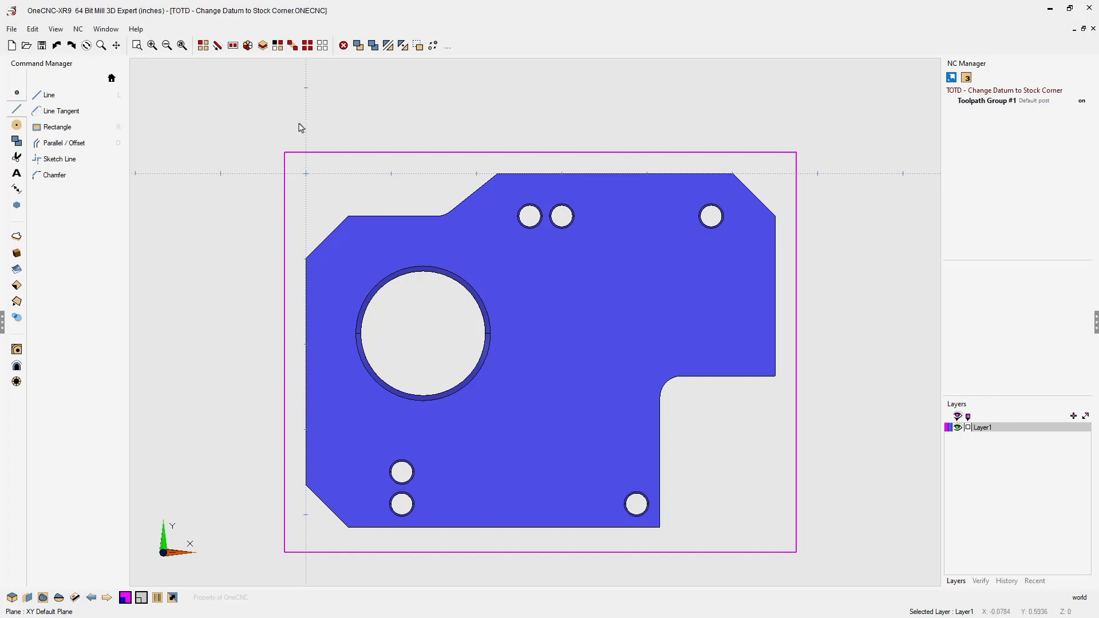
pyautogui.moveTo(772, 159)
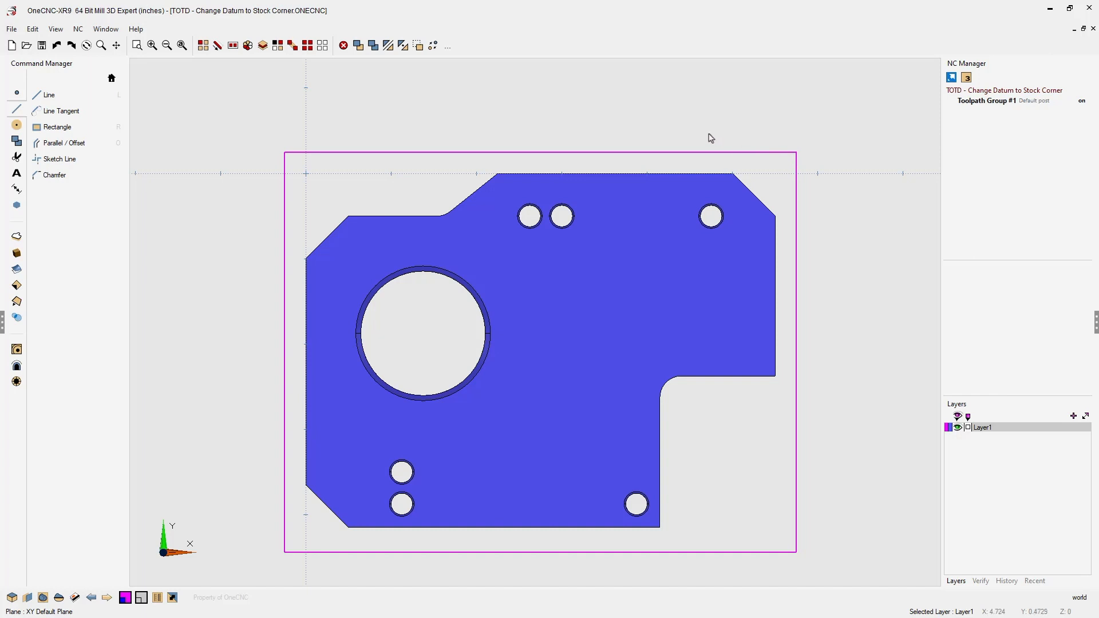
pyautogui.moveTo(720, 153)
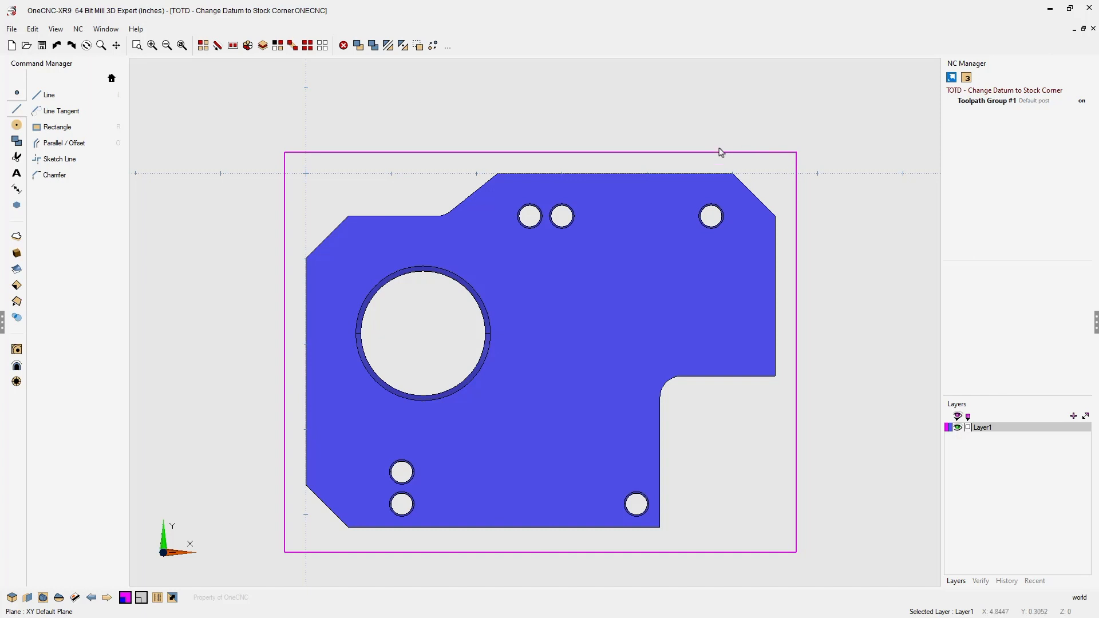
pyautogui.click(986, 101)
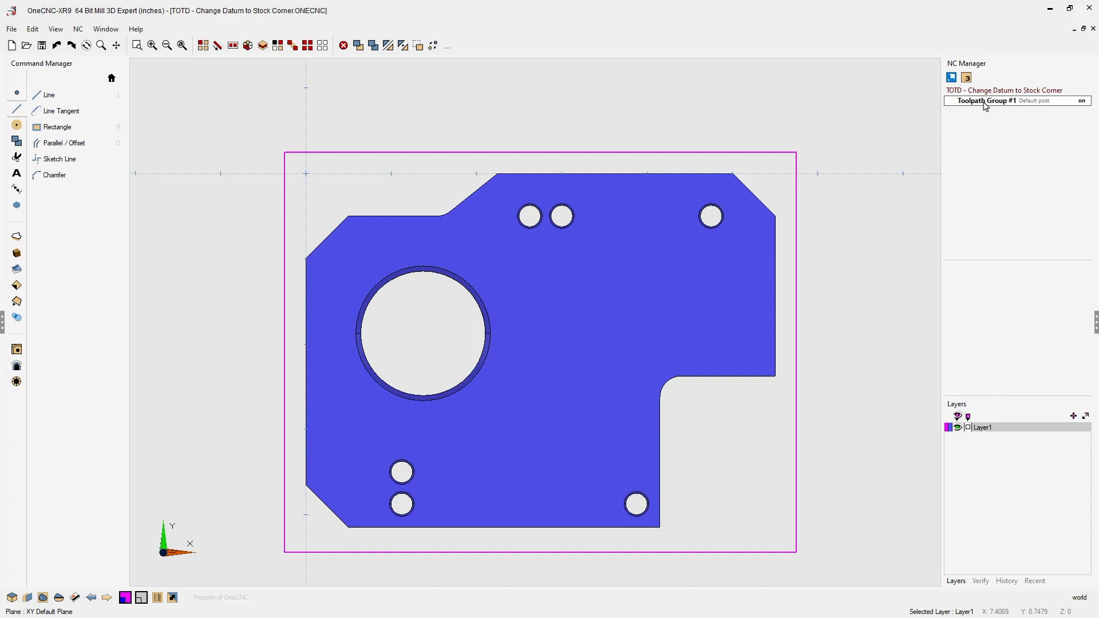
# Start a Workshift on Toolpath Group #1 from the NC Manager.
pyautogui.rightClick(984, 100)
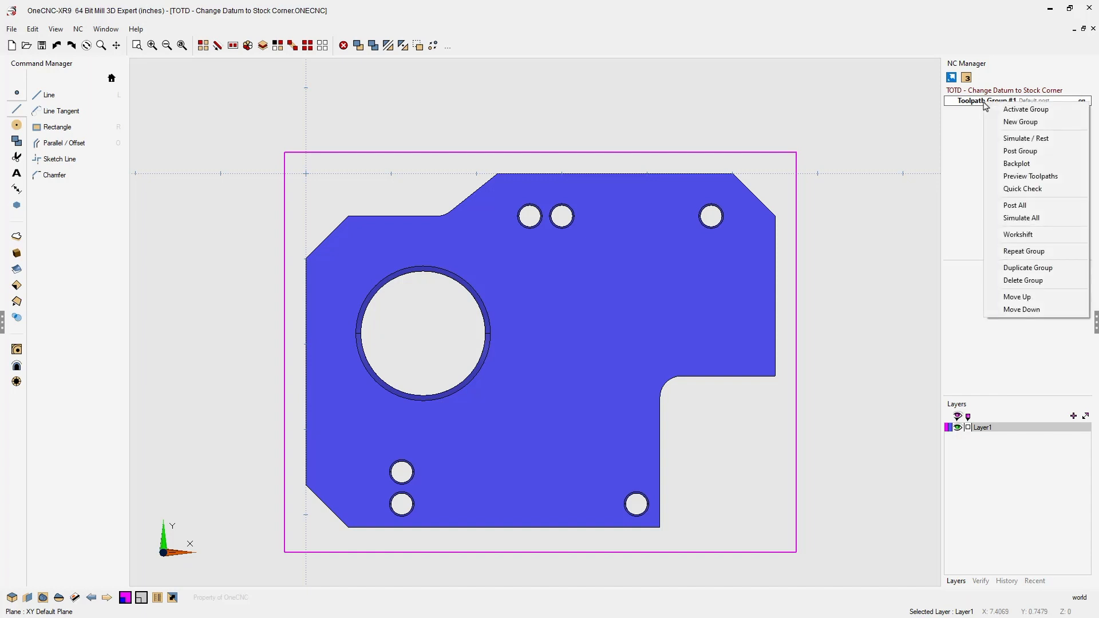
pyautogui.click(1018, 234)
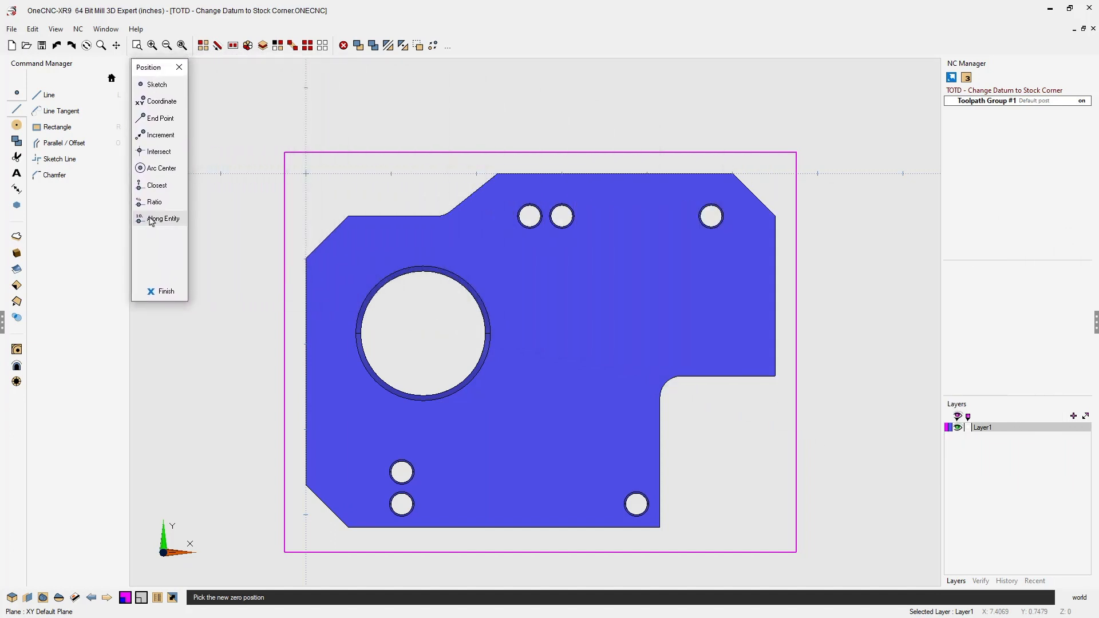
pyautogui.moveTo(156, 84)
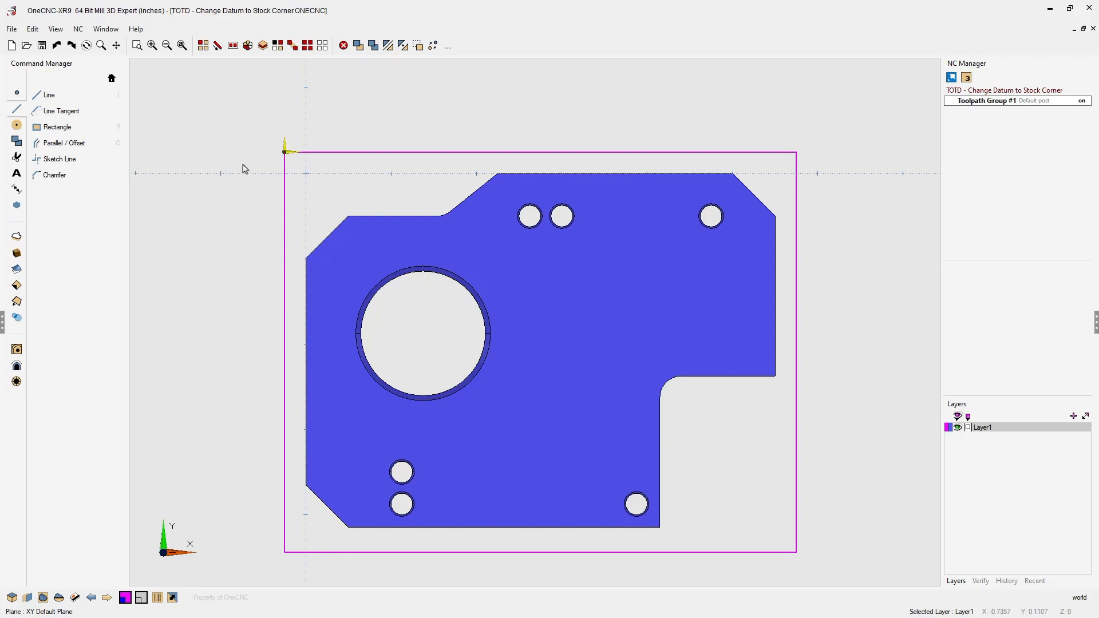
pyautogui.moveTo(274, 133)
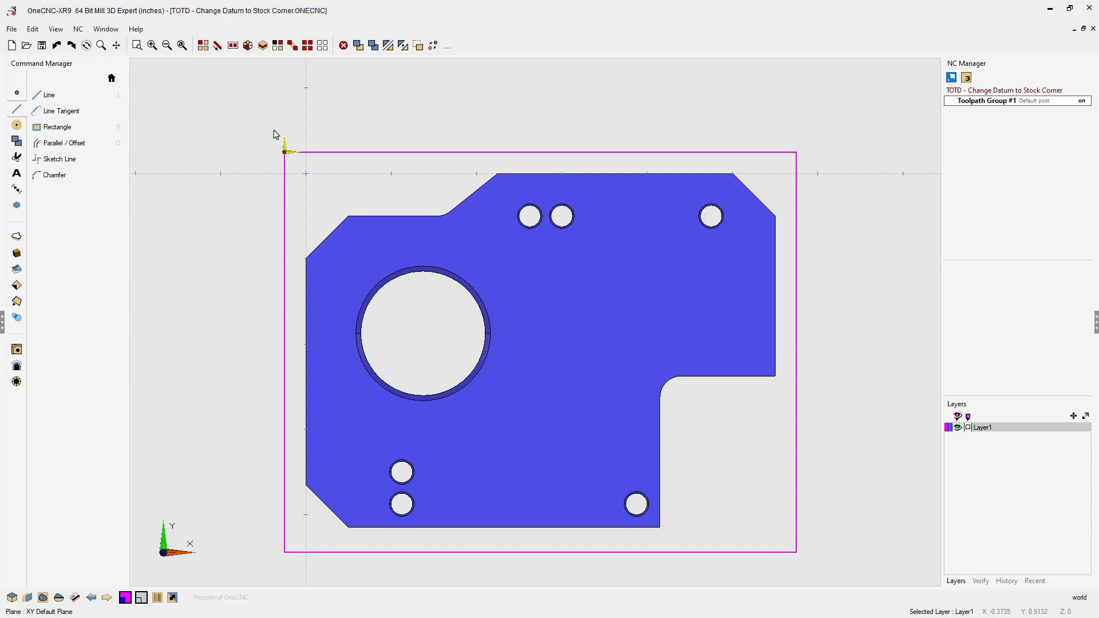